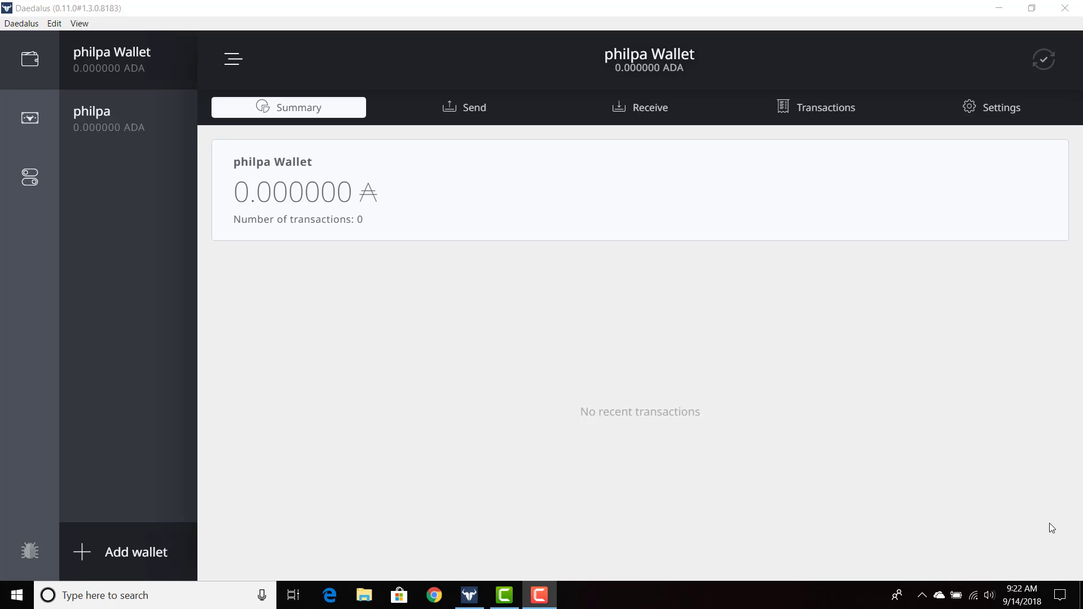
pyautogui.moveTo(958, 159)
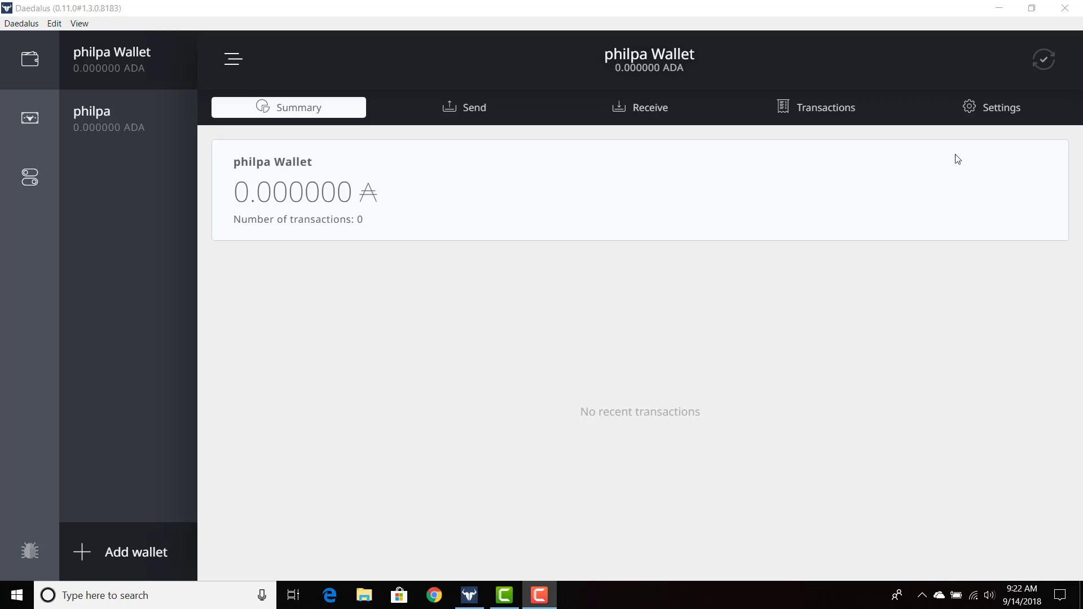
# Delete the philpa Wallet, acknowledging the backup and confirming with the typed wallet name
pyautogui.click(991, 107)
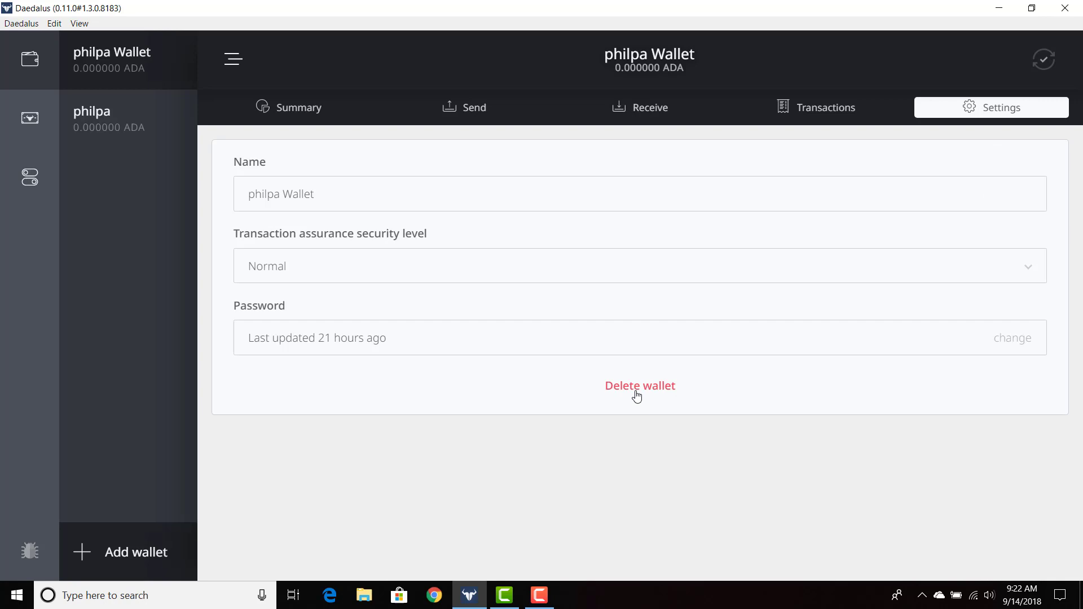
pyautogui.click(638, 386)
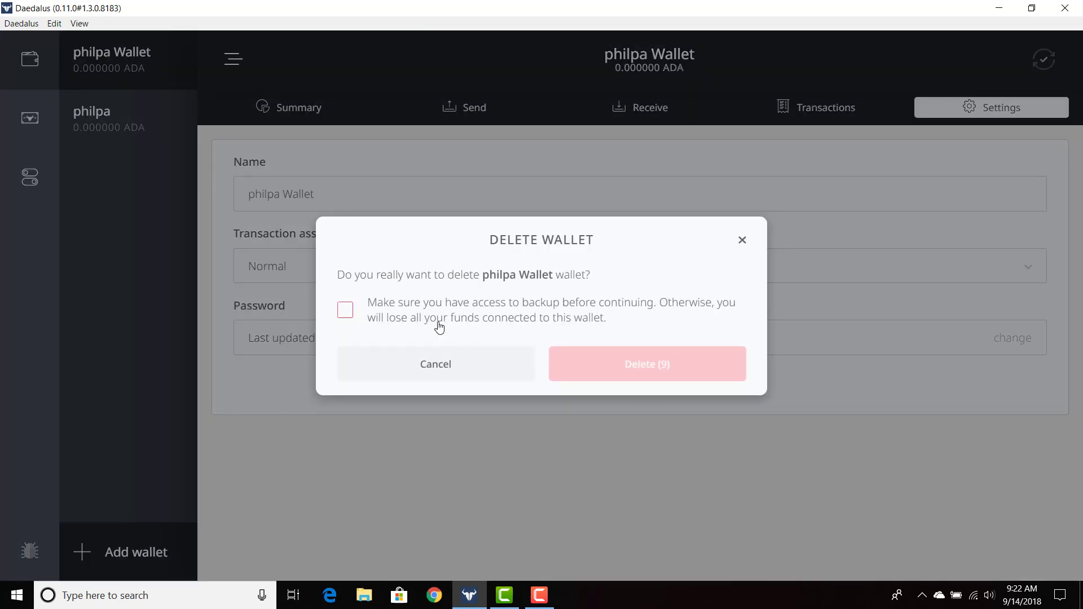
pyautogui.click(345, 310)
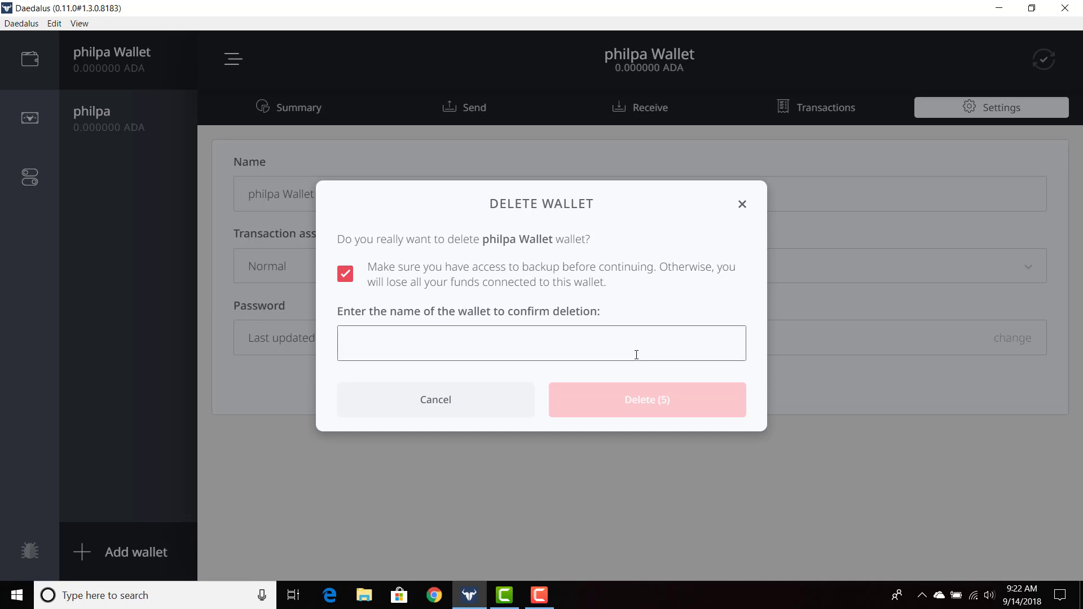
pyautogui.write('phil')
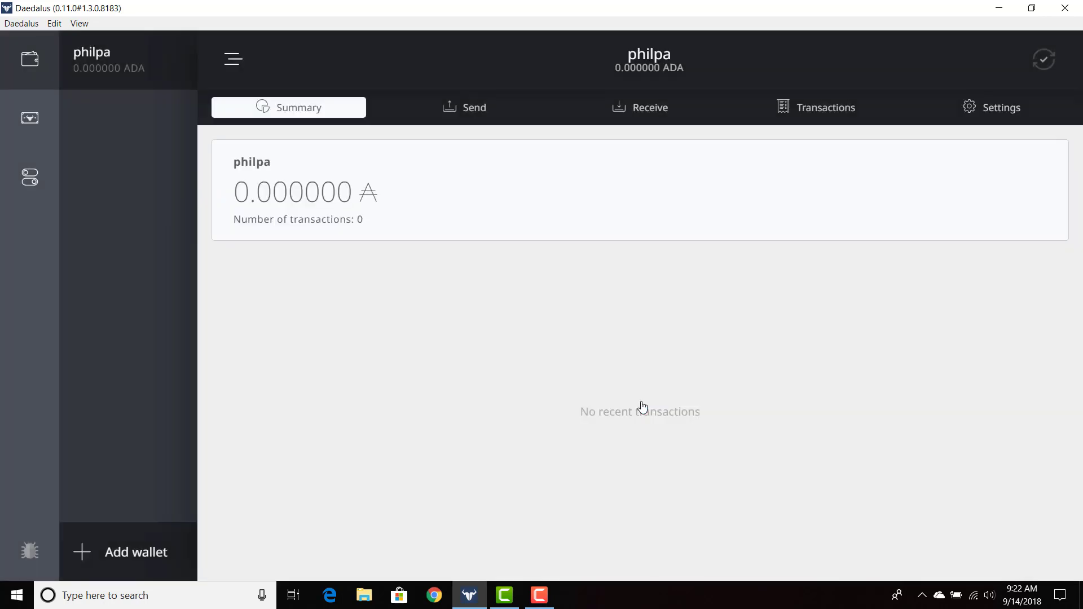
pyautogui.moveTo(14, 86)
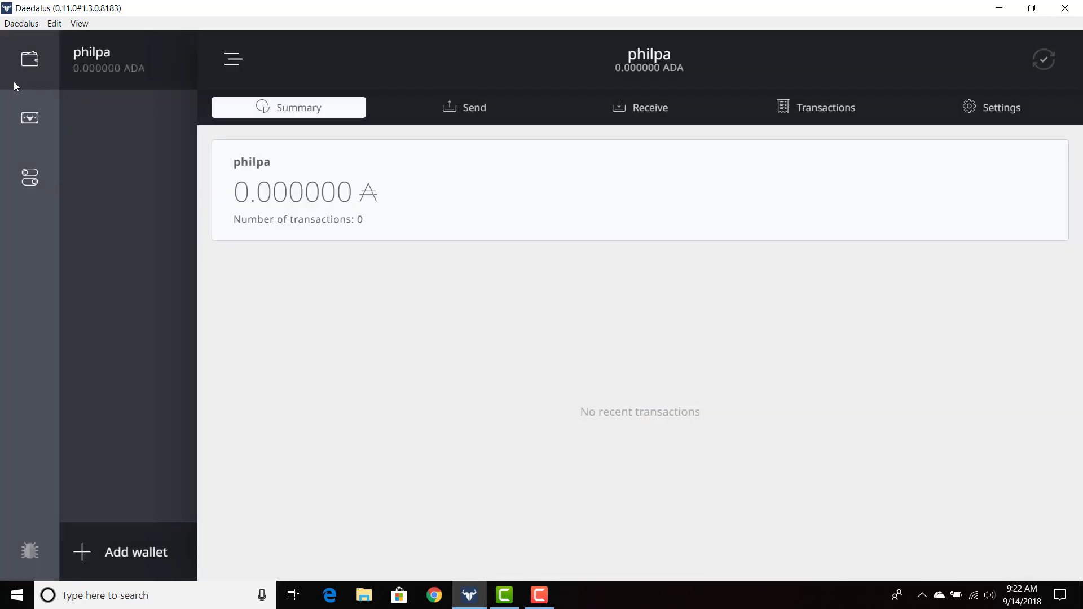
pyautogui.moveTo(122, 38)
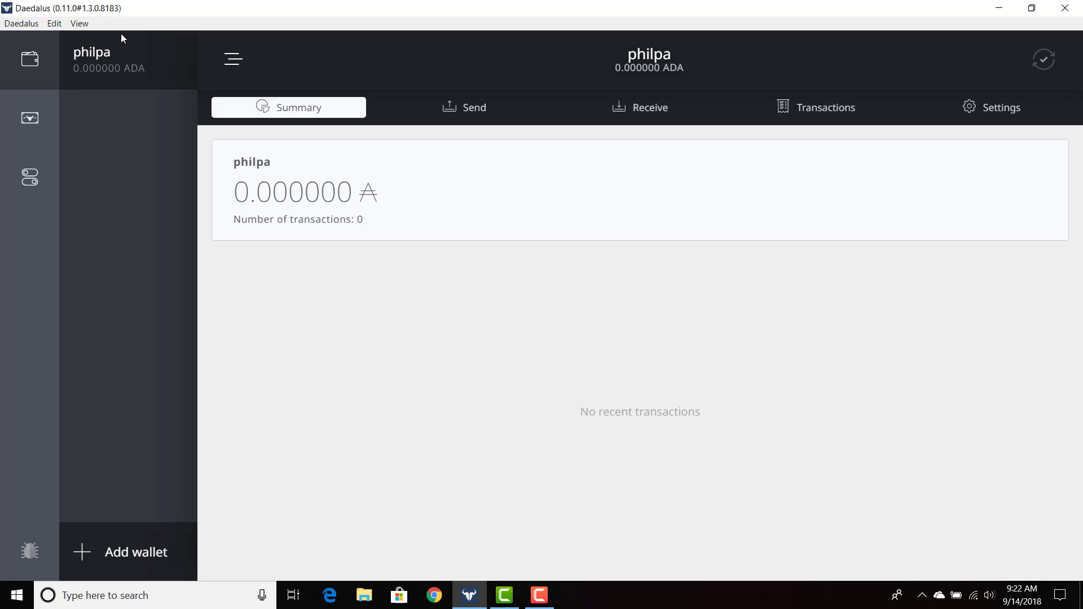
pyautogui.moveTo(87, 595)
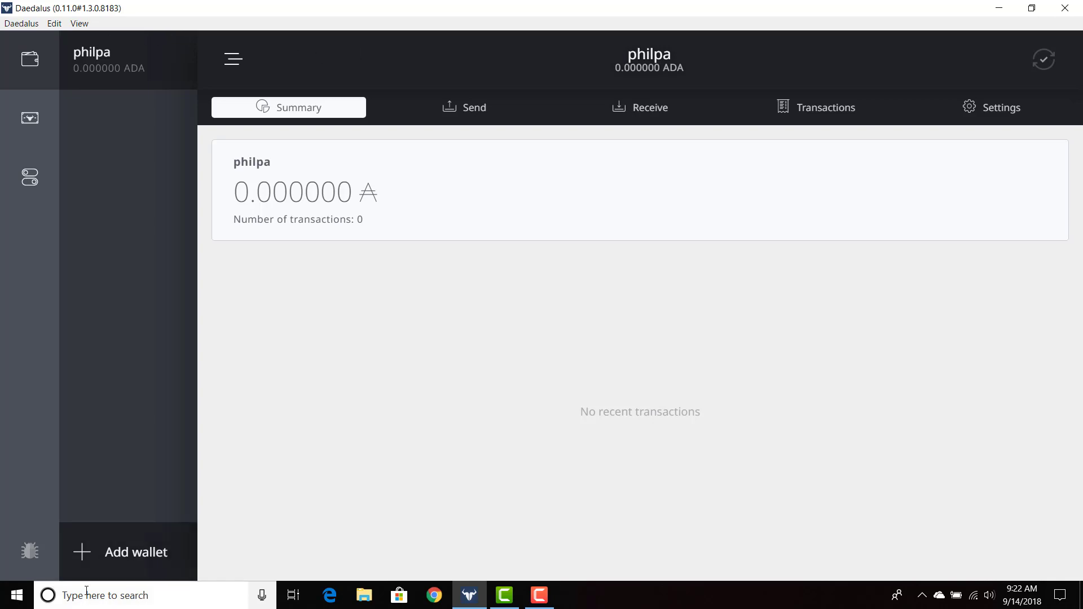
# Start restoring a wallet, entering the name 'philpa Wallet', its recovery phrase and spending password
pyautogui.click(136, 552)
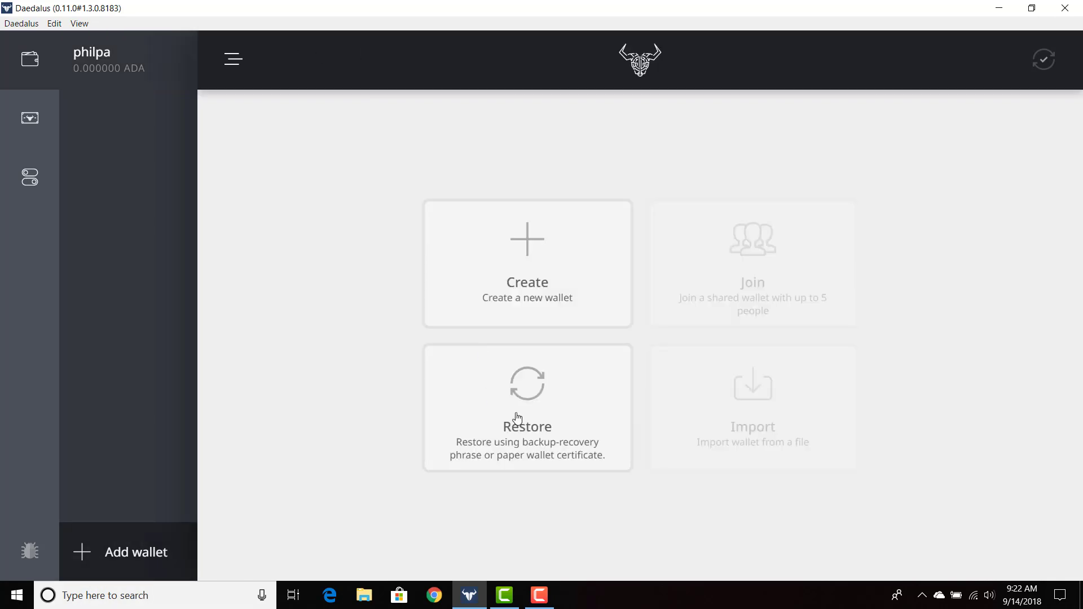
pyautogui.click(527, 407)
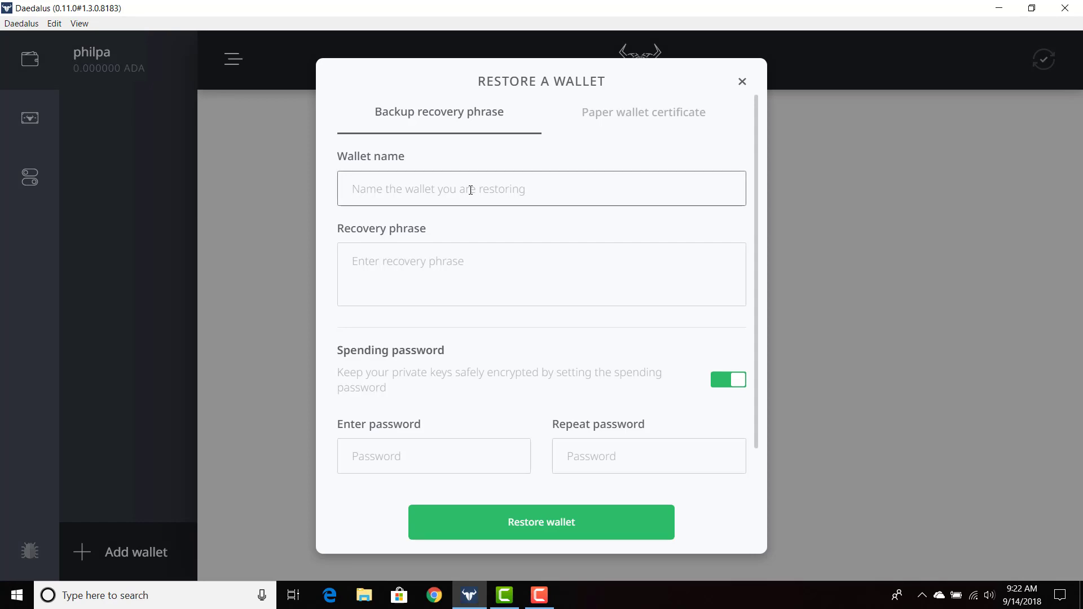
pyautogui.write('philpa Wallet')
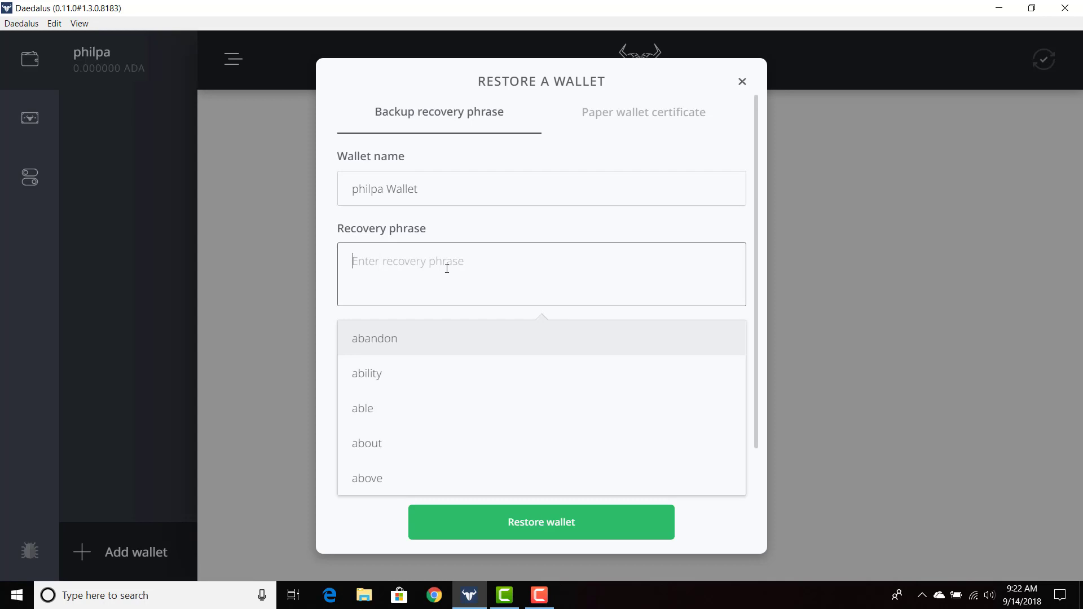
pyautogui.write('h')
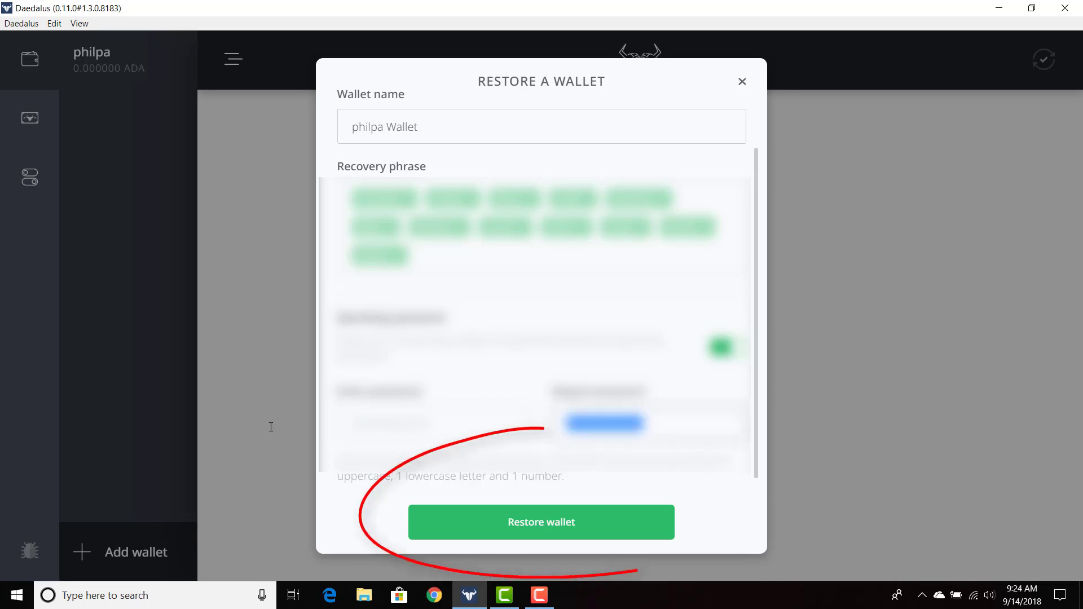
# Submit the restore form so philpa Wallet is restored and listed with 0 ADA
pyautogui.click(540, 521)
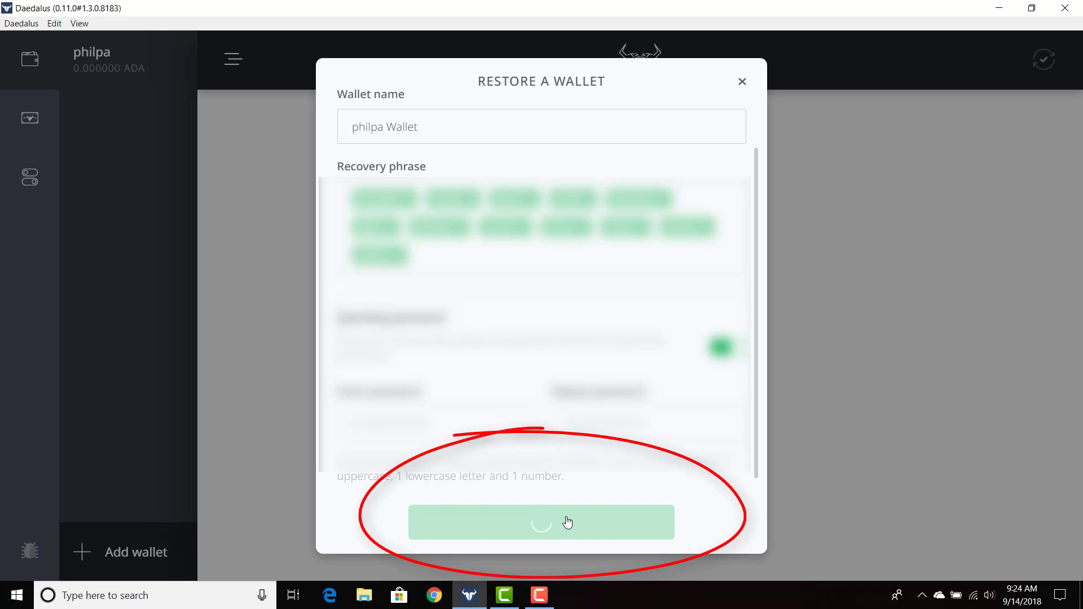
pyautogui.click(541, 521)
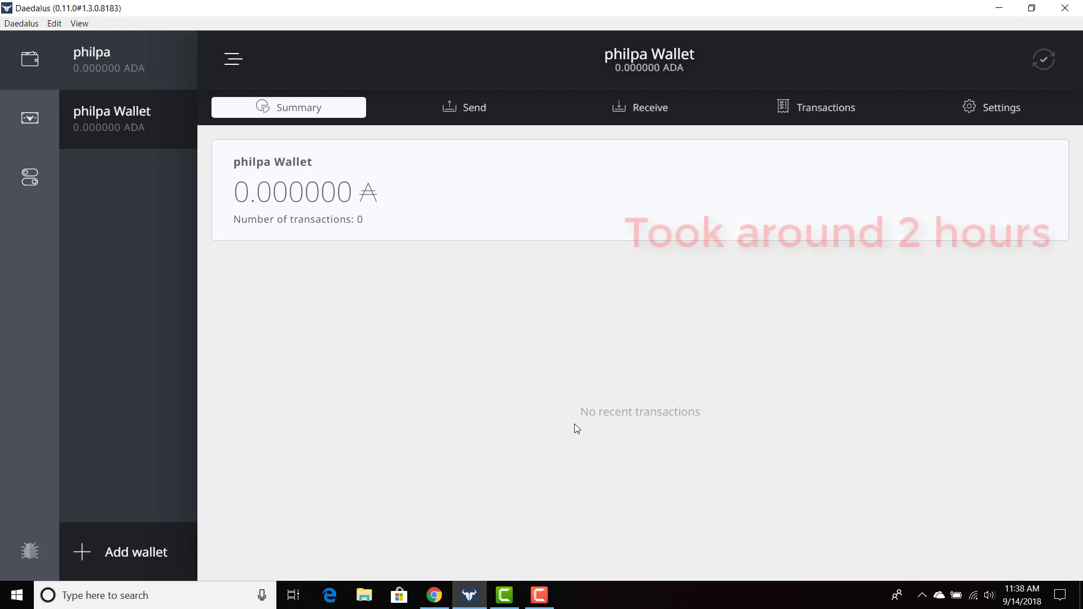
pyautogui.moveTo(469, 107)
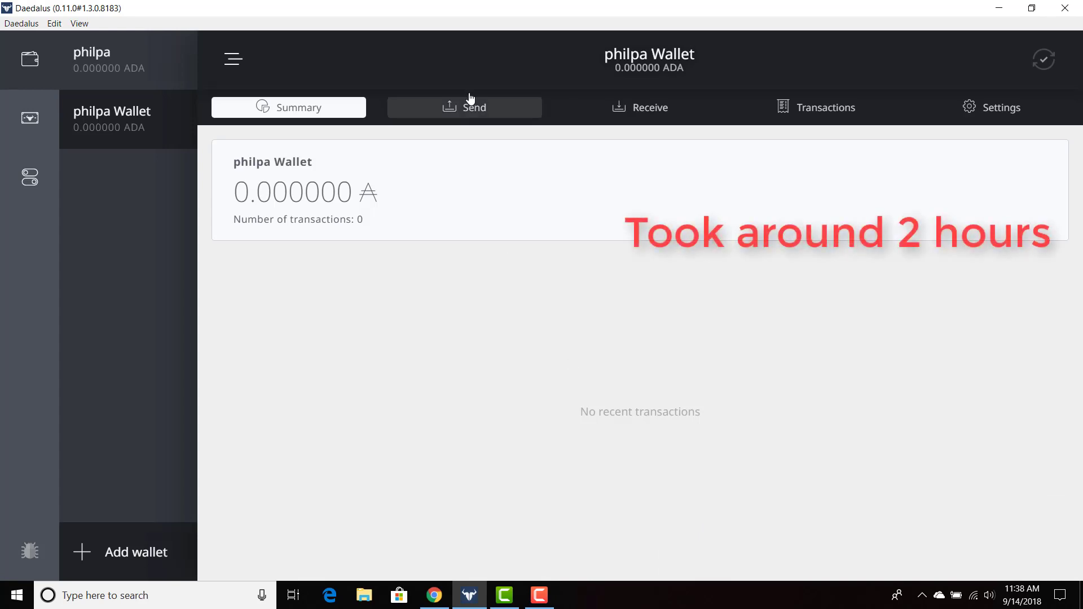
pyautogui.click(638, 107)
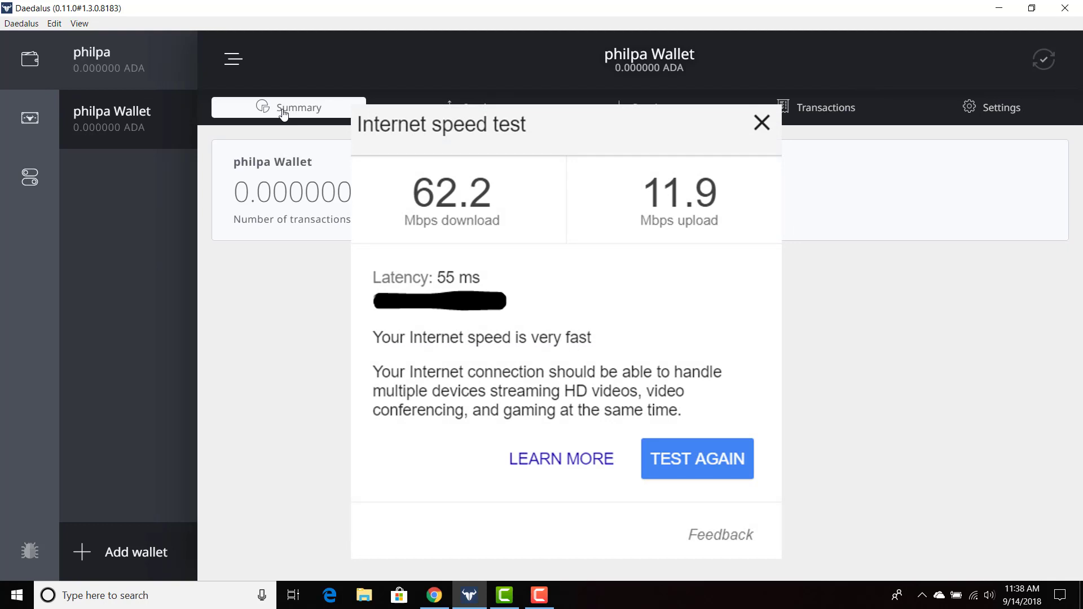
pyautogui.click(761, 122)
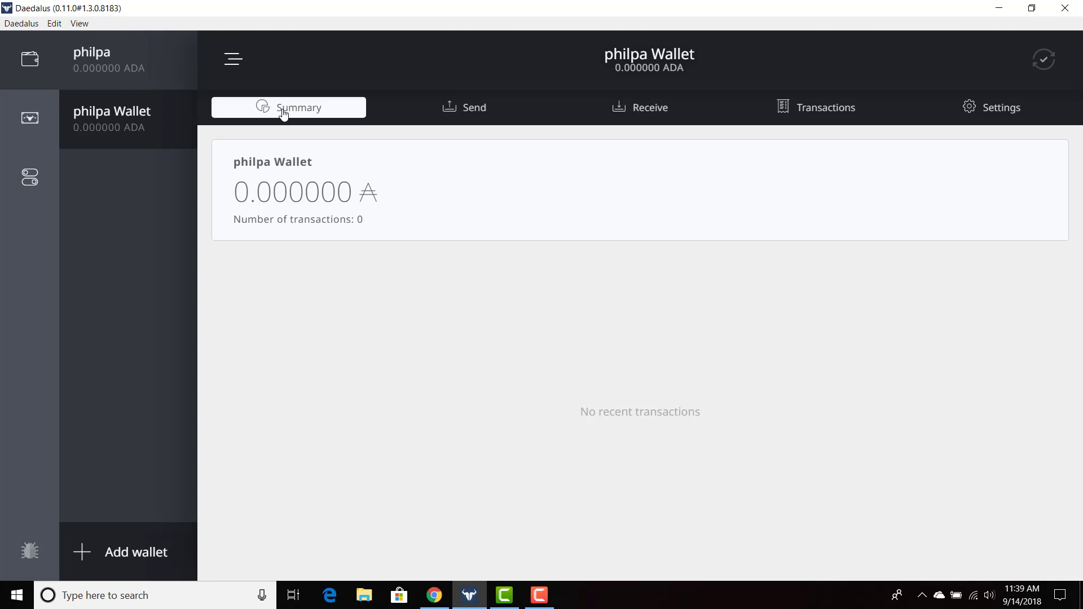
pyautogui.moveTo(298, 93)
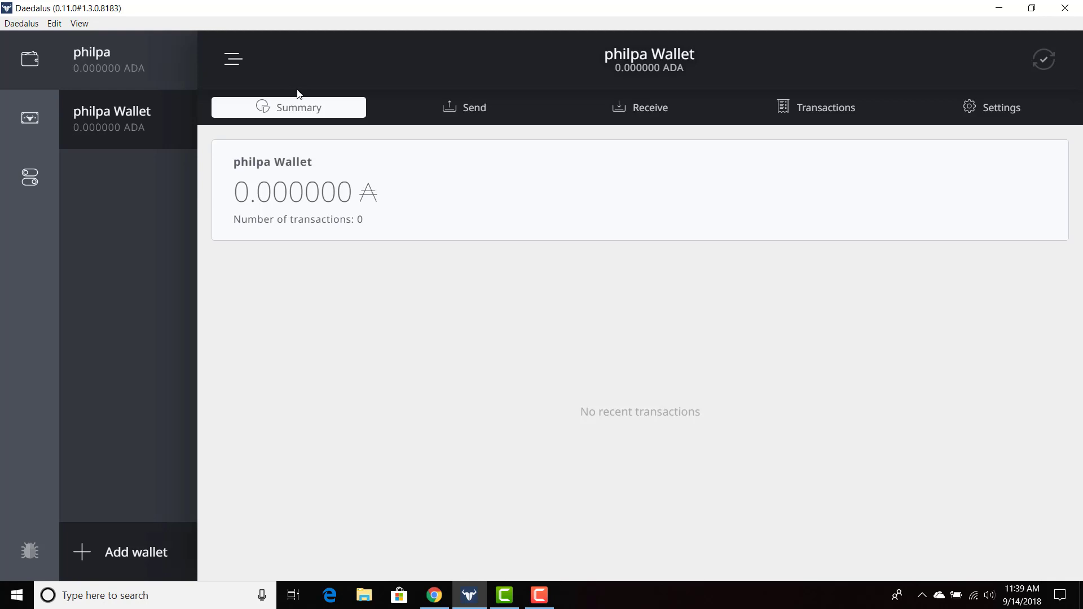
pyautogui.moveTo(300, 89)
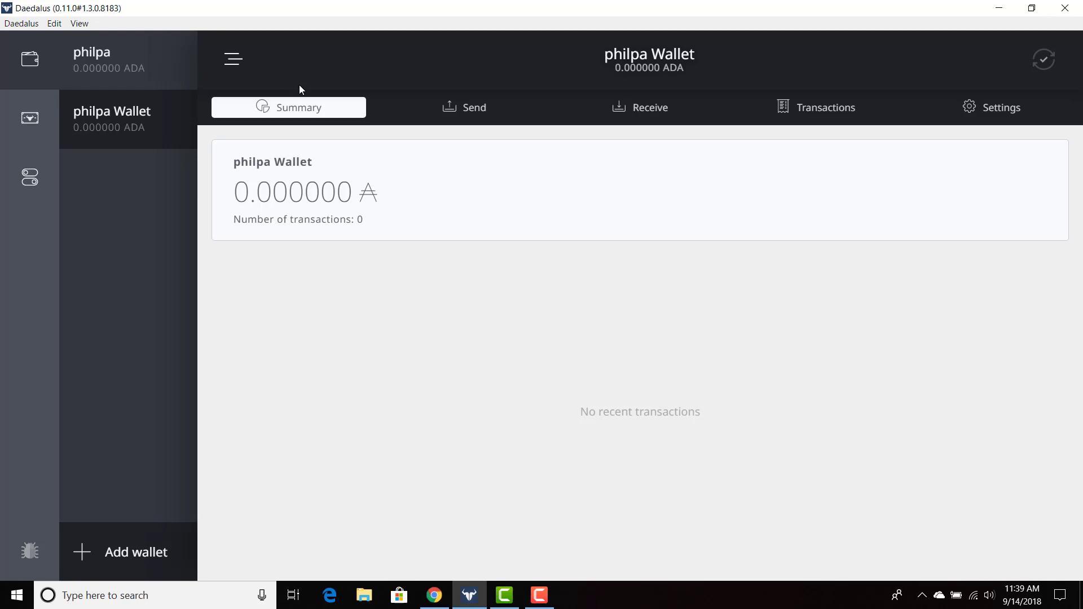
pyautogui.moveTo(311, 73)
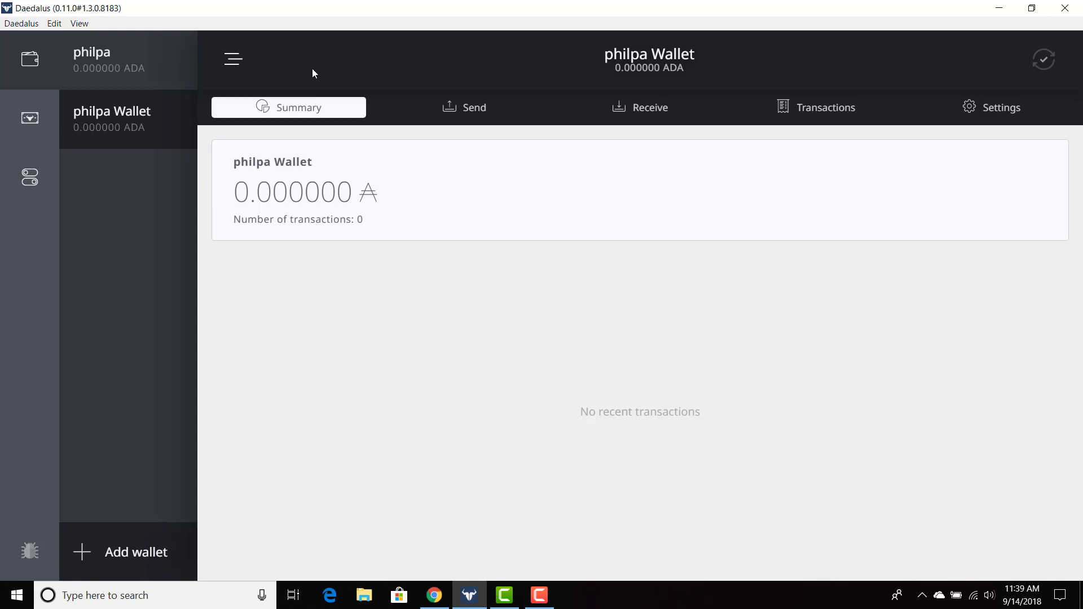
pyautogui.moveTo(318, 48)
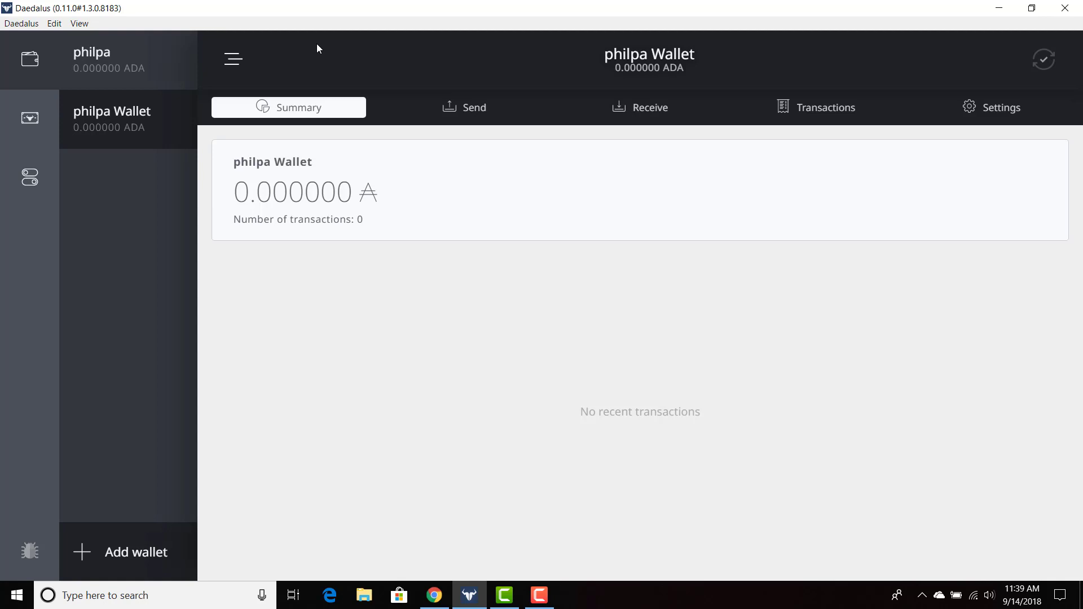
pyautogui.moveTo(334, 21)
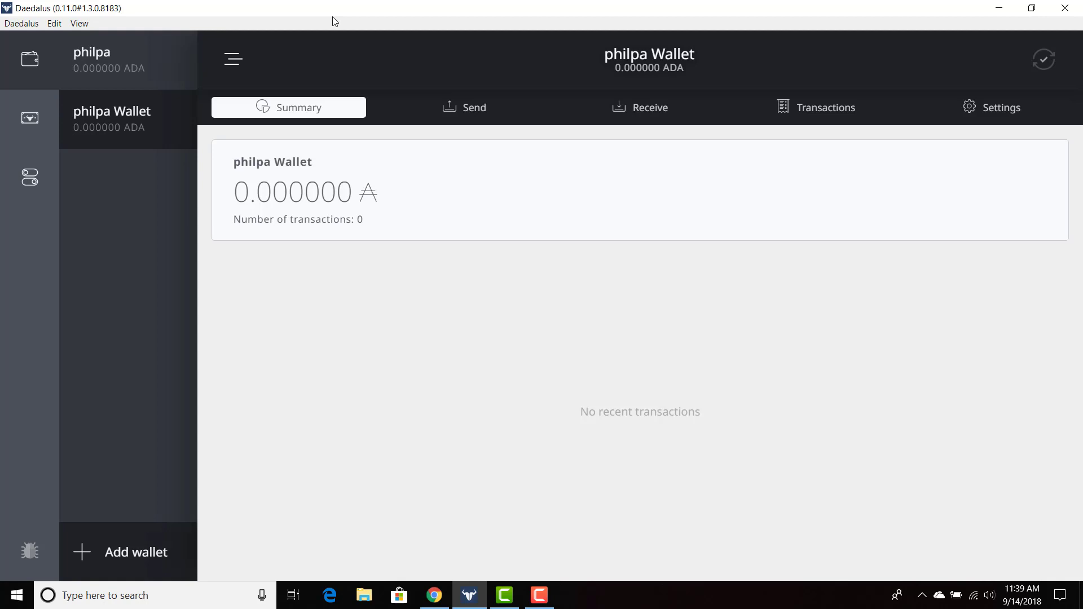
pyautogui.moveTo(348, 13)
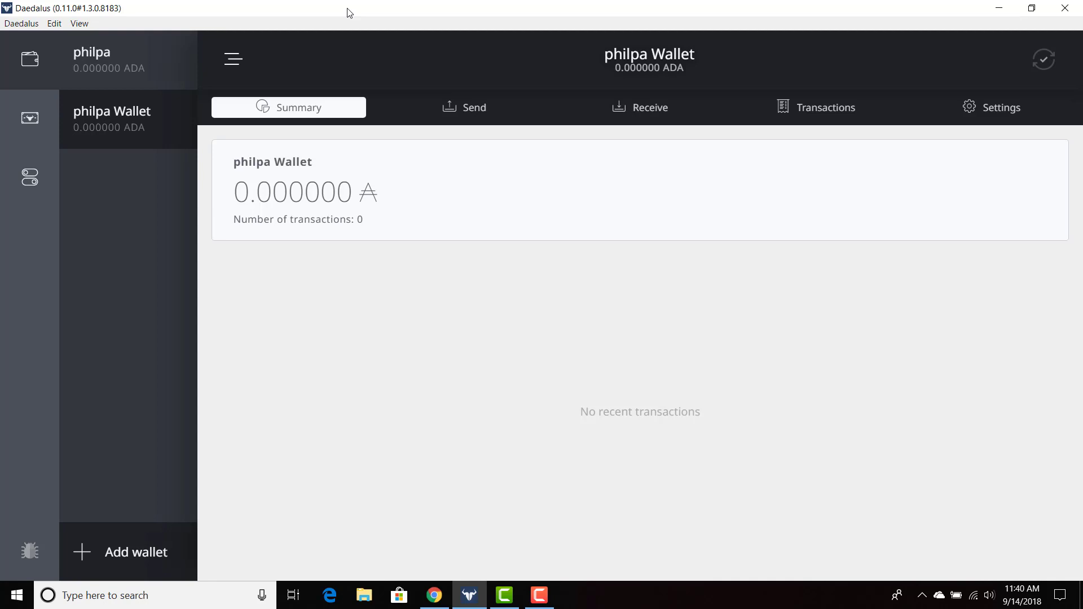
# Show the add-wallet options (create, join, restore, import) from the sidebar
pyautogui.click(135, 551)
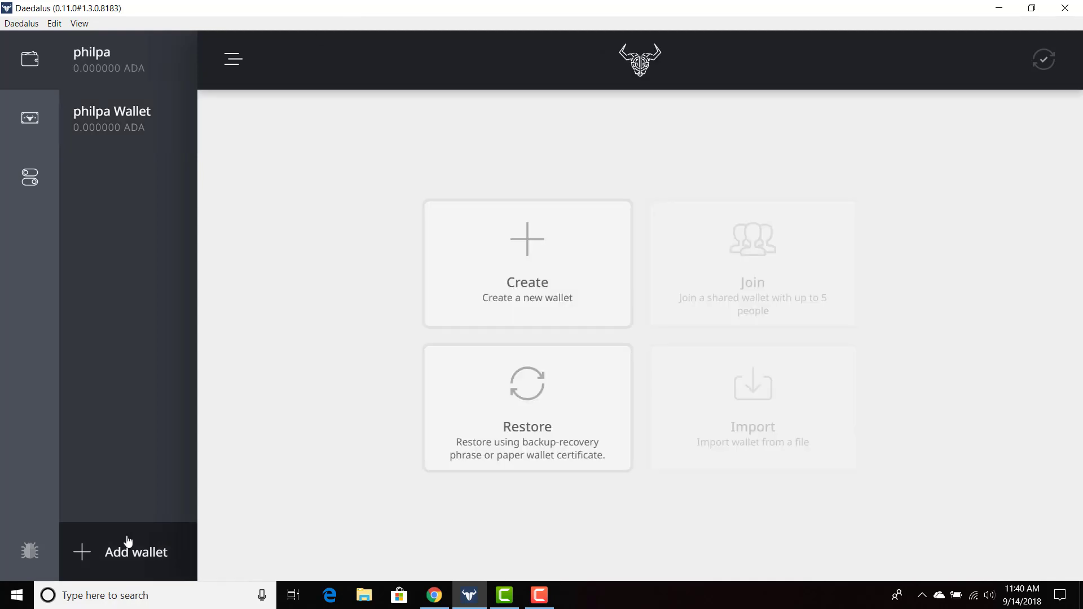
pyautogui.moveTo(104, 346)
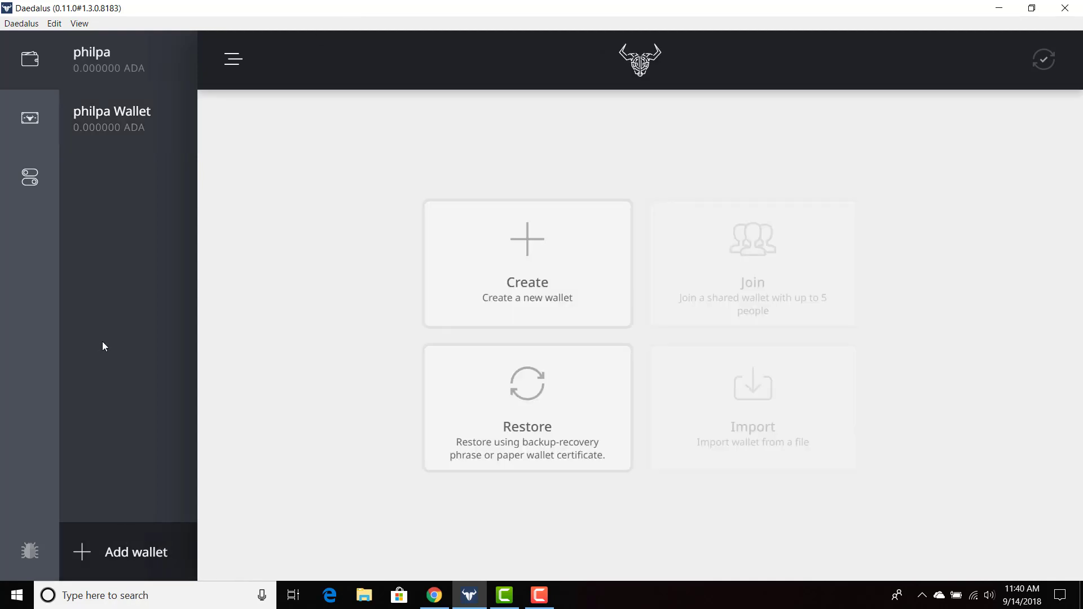